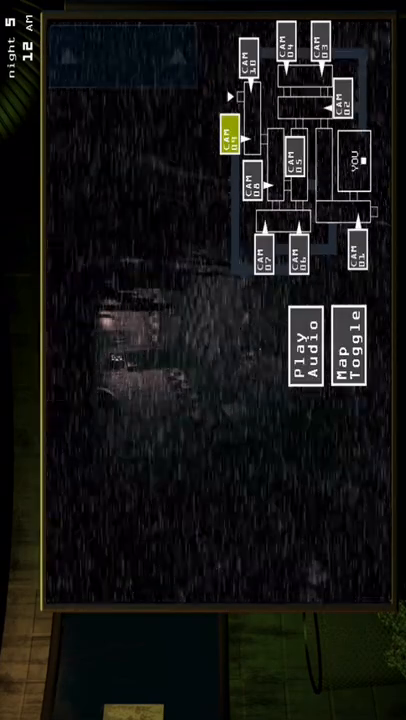
Lower the camera tablet to watch the office at 12 AM on night 5
click(349, 335)
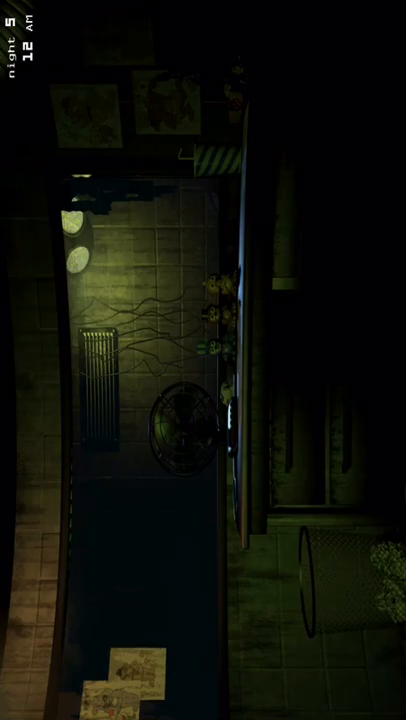
Raise the camera tablet and switch to the CAM 07 feed
click(360, 360)
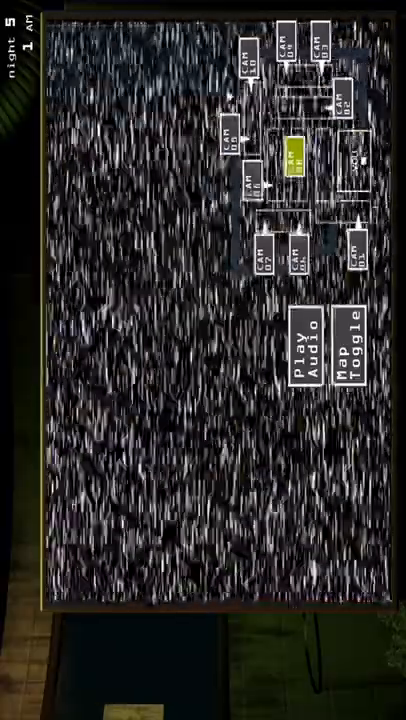
click(266, 260)
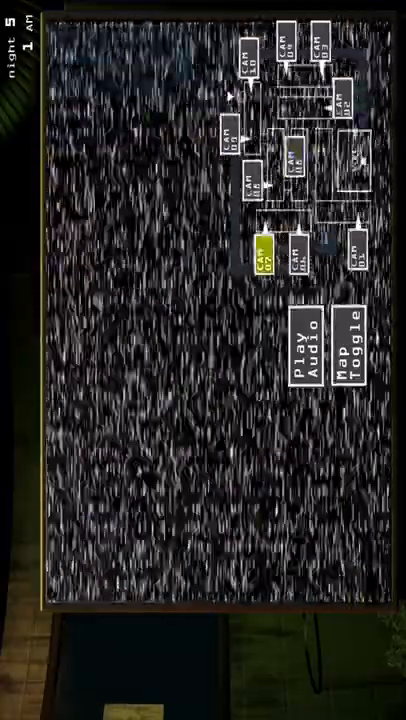